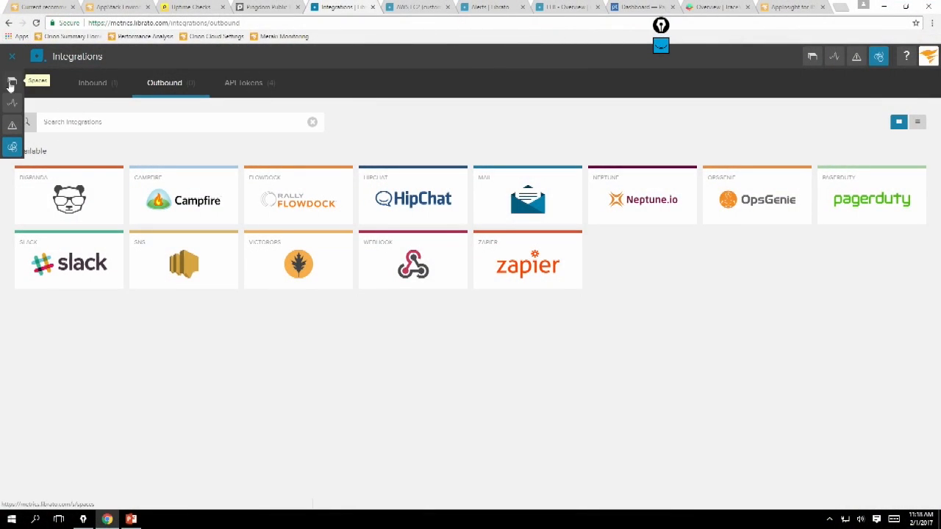
View the Monitoring Cloud space in Librato with its malicious_login_attempts count and charts.
left_click(11, 85)
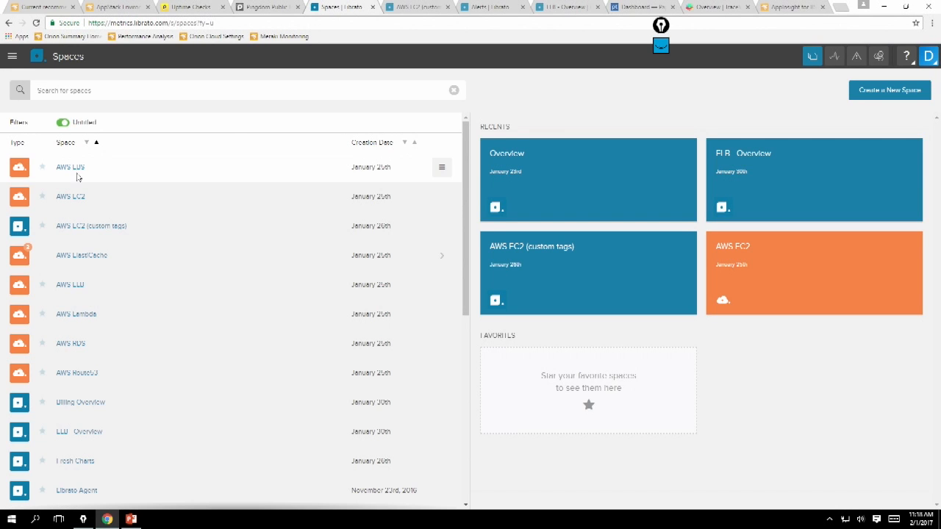
left_click(929, 55)
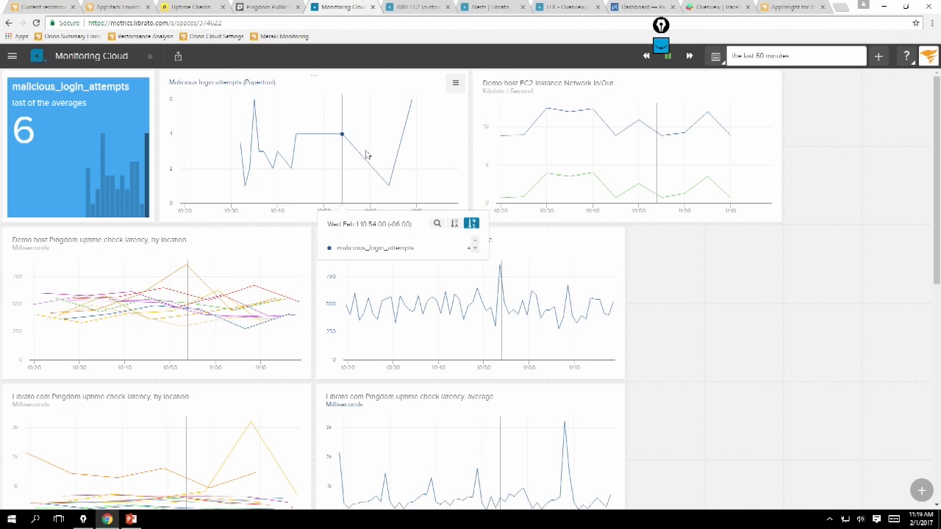
mouse_move(405, 155)
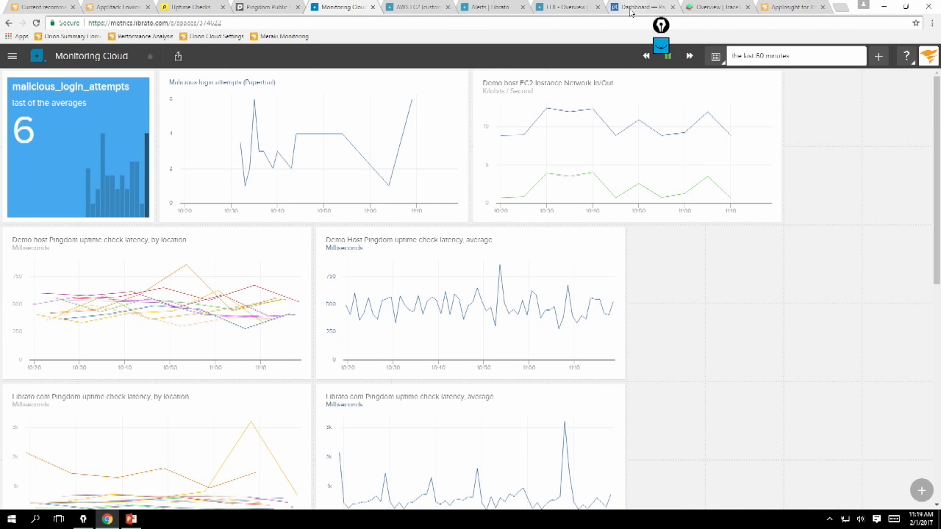
mouse_move(644, 11)
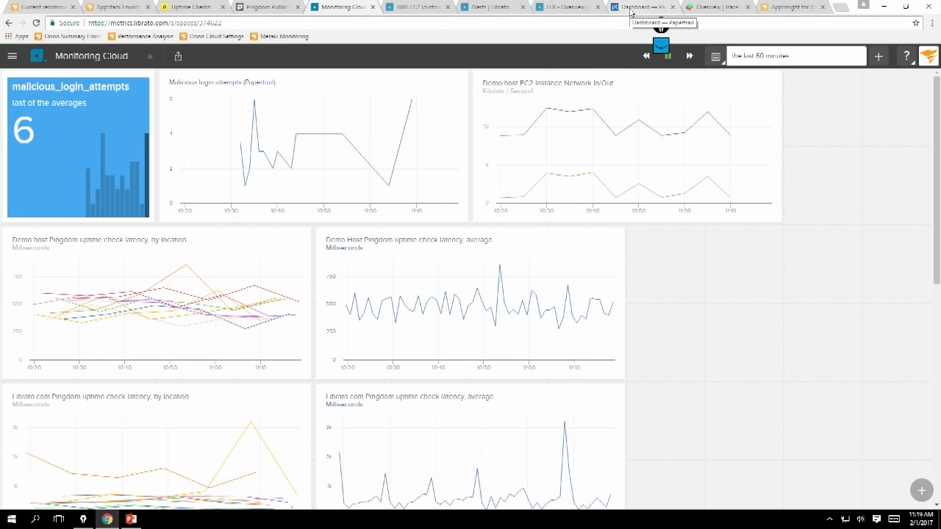
left_click(640, 6)
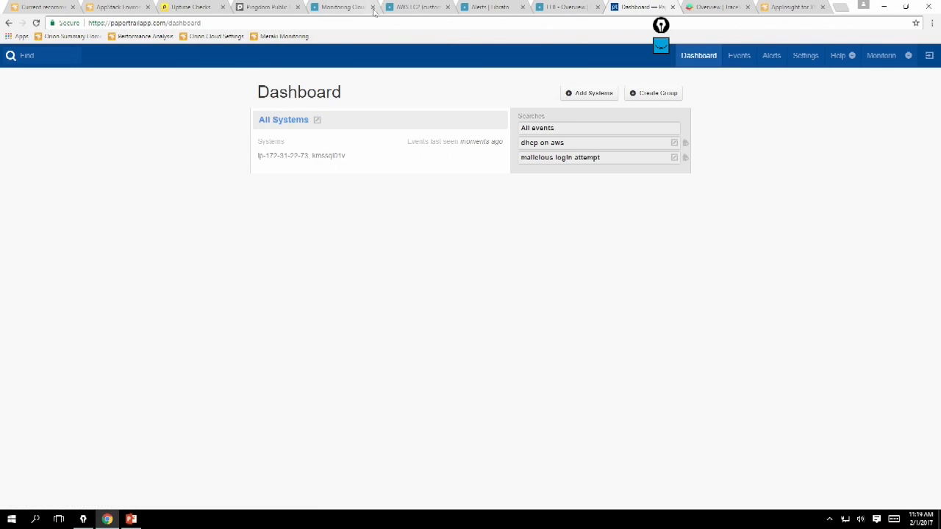
left_click(341, 6)
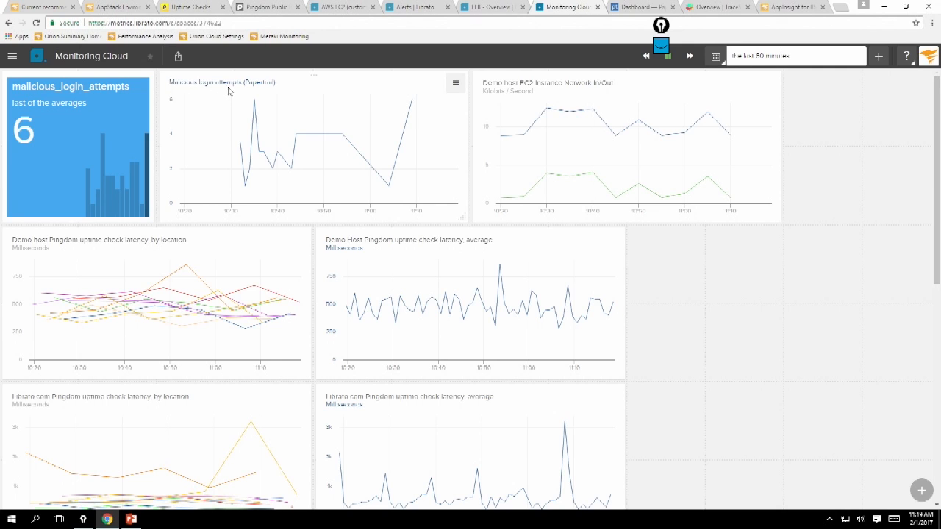
mouse_move(341, 134)
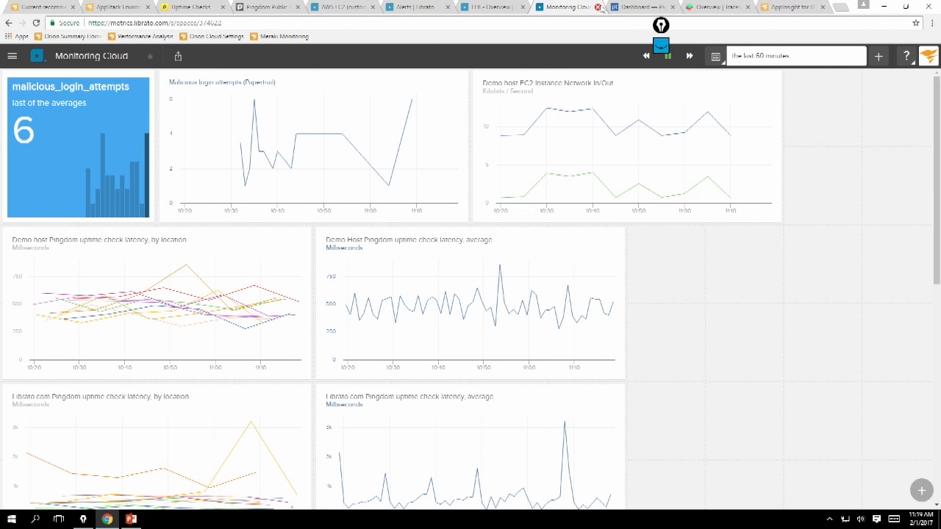
Show the live All events log stream in Papertrail.
left_click(646, 6)
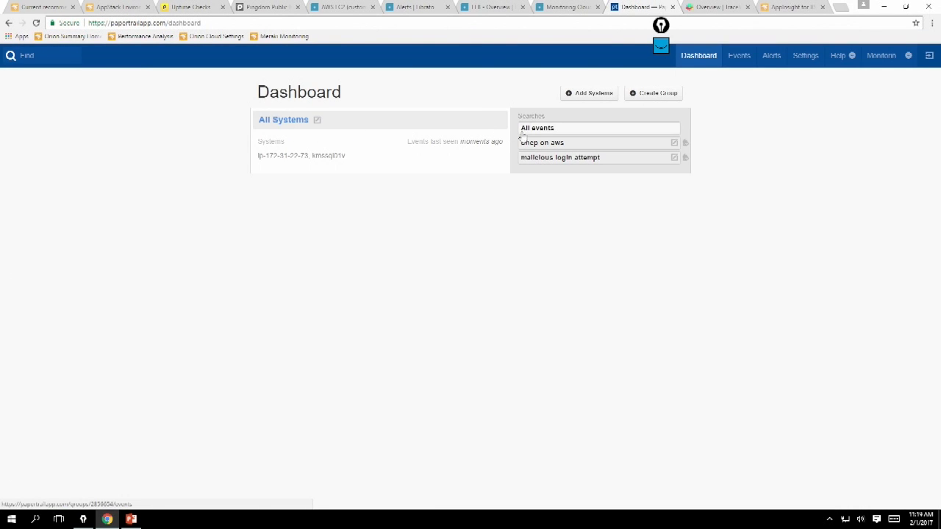
left_click(536, 126)
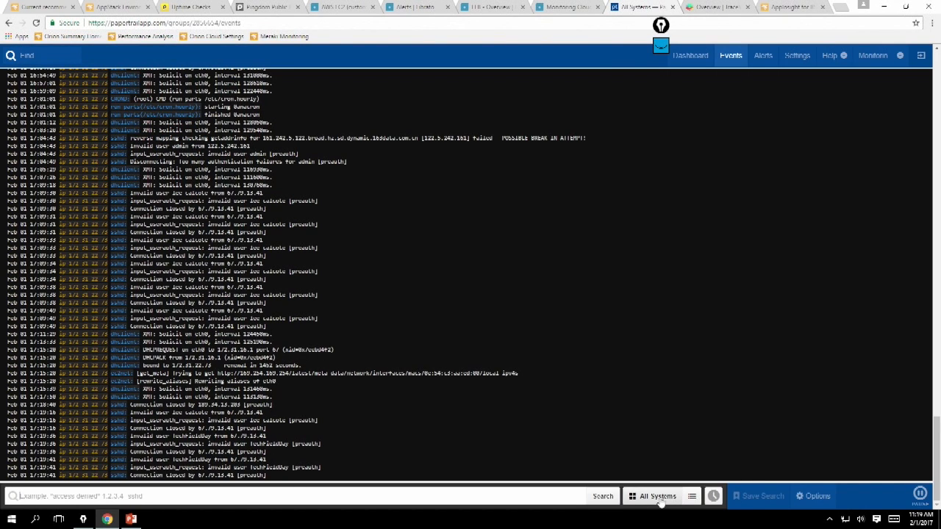
Filter the log with the malicious login attempt saved search.
left_click(691, 497)
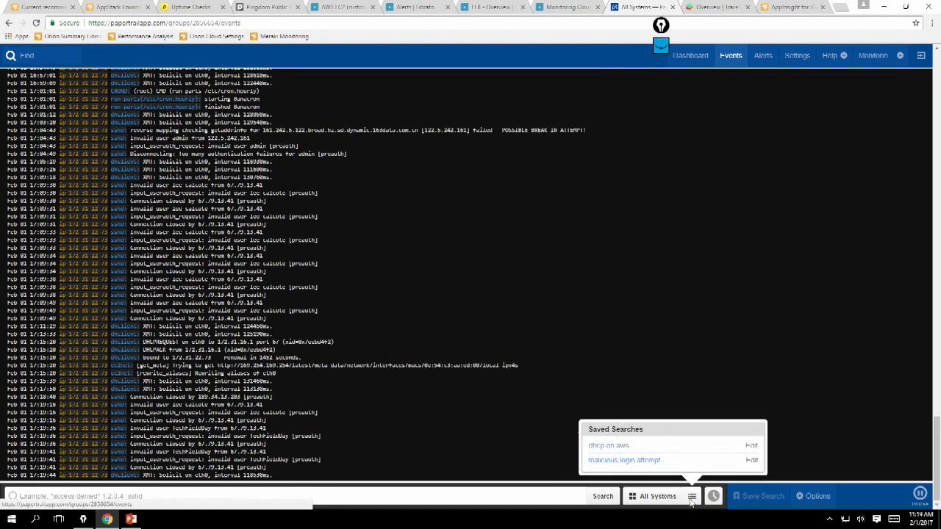
left_click(624, 458)
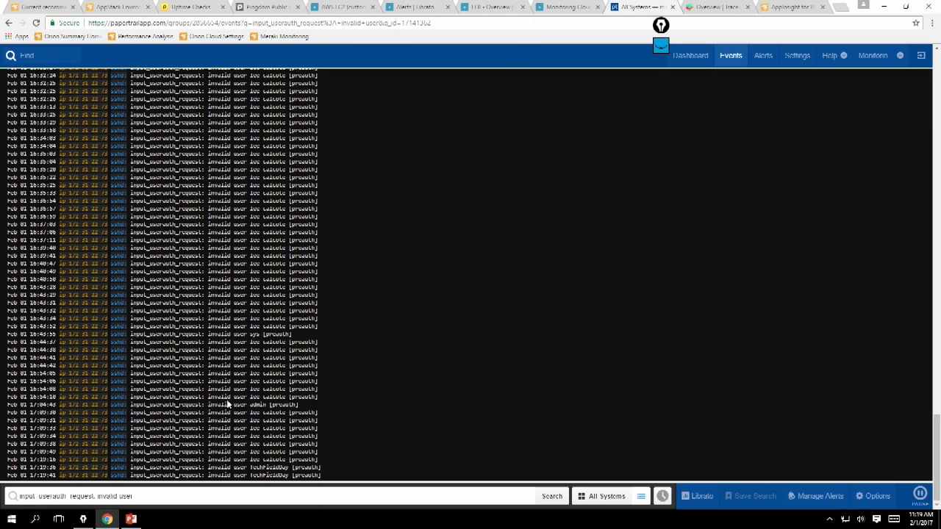
mouse_move(698, 496)
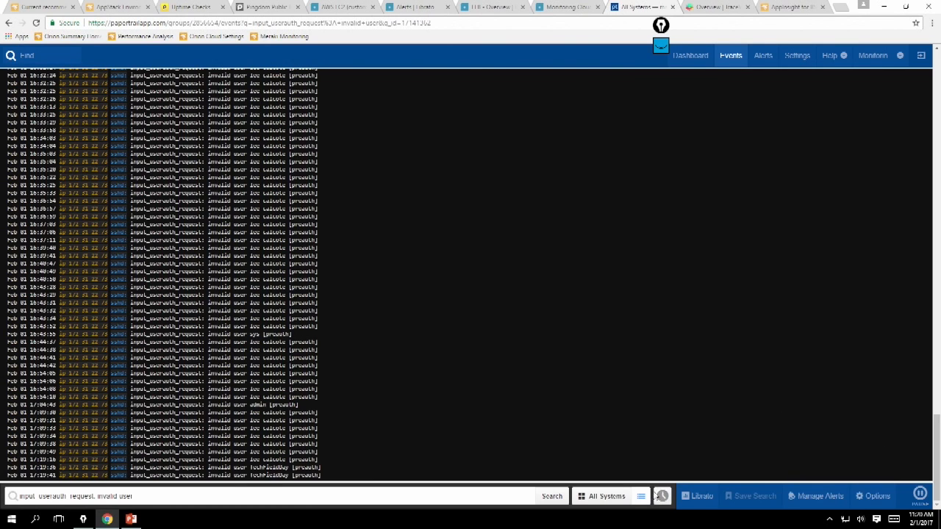
mouse_move(661, 497)
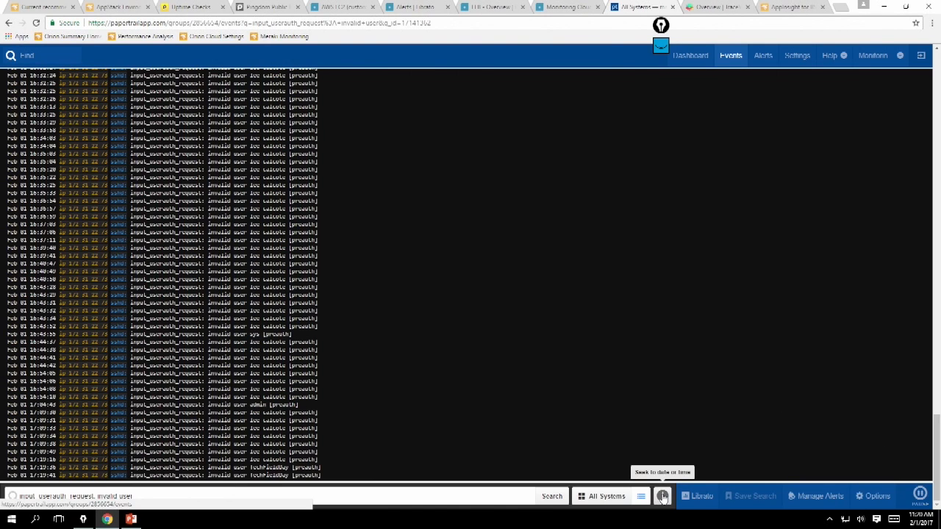
Seek the log to yesterday at 7pm and clear the search query.
left_click(662, 496)
type("yesterday at 2pm")
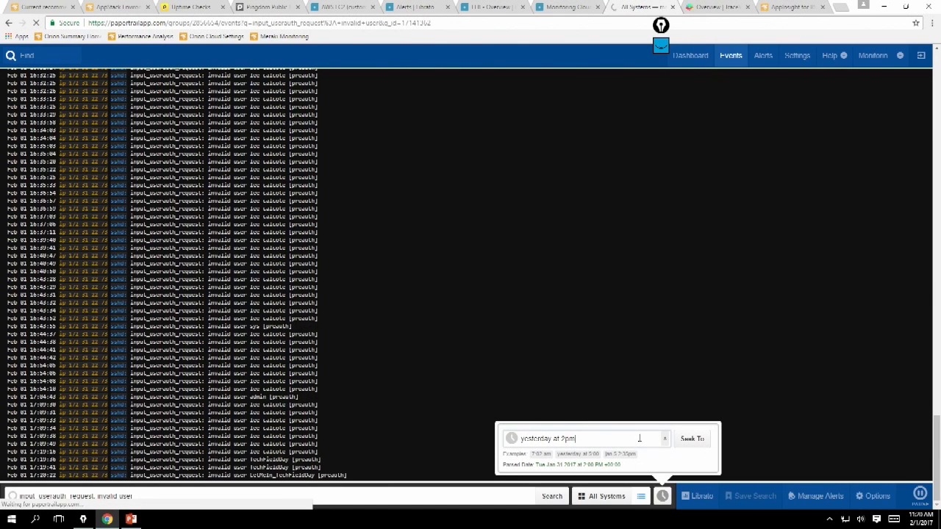
left_click(691, 438)
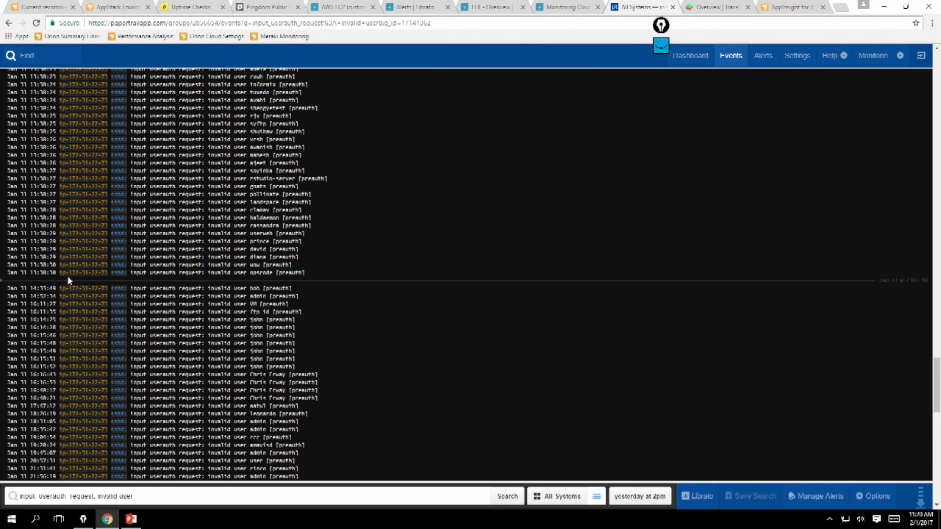
mouse_move(244, 515)
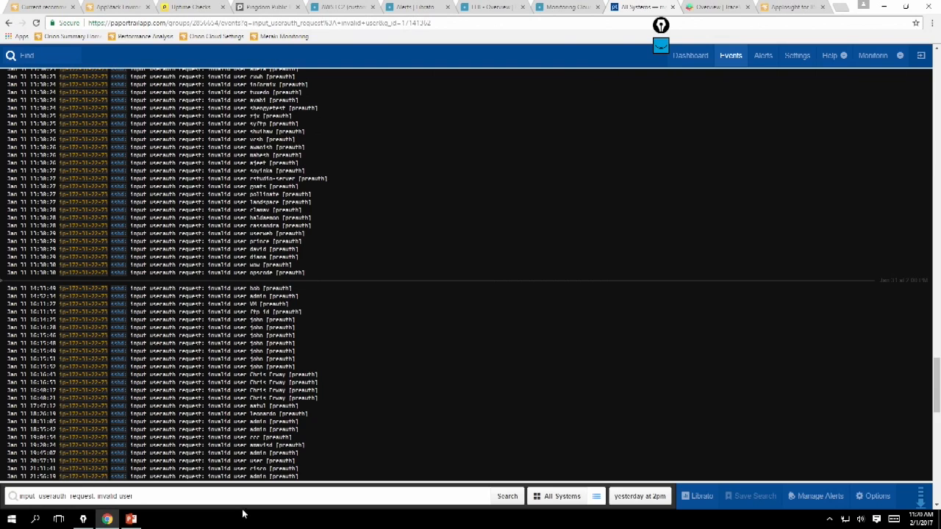
triple_click(74, 496)
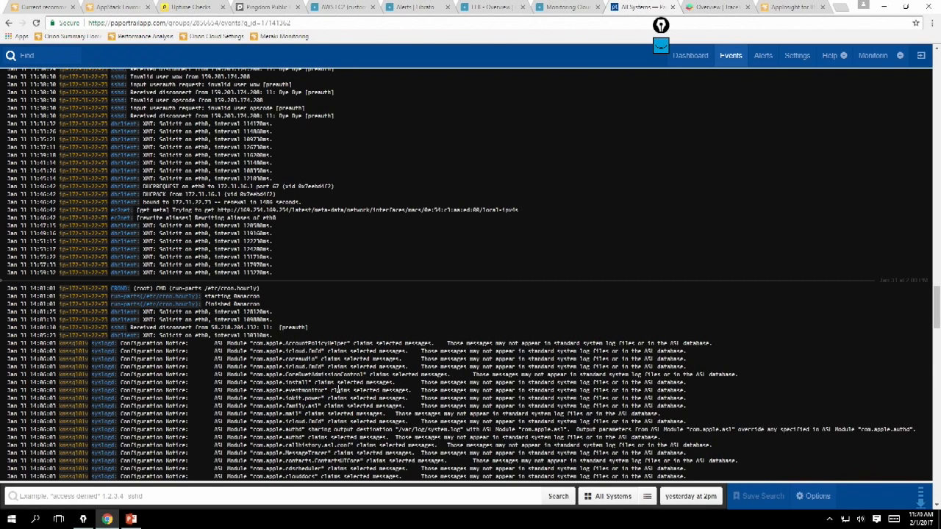
Start adding a new system to log from the Papertrail dashboard.
left_click(691, 55)
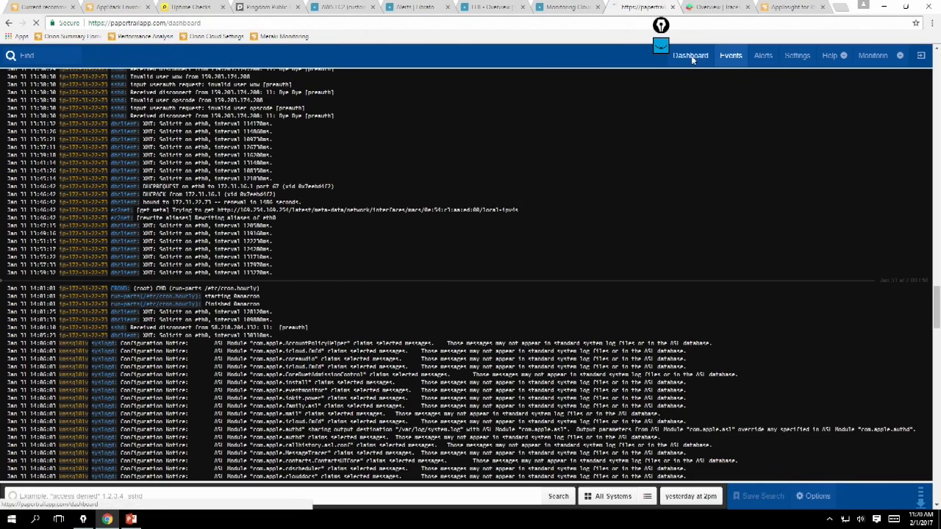
left_click(691, 56)
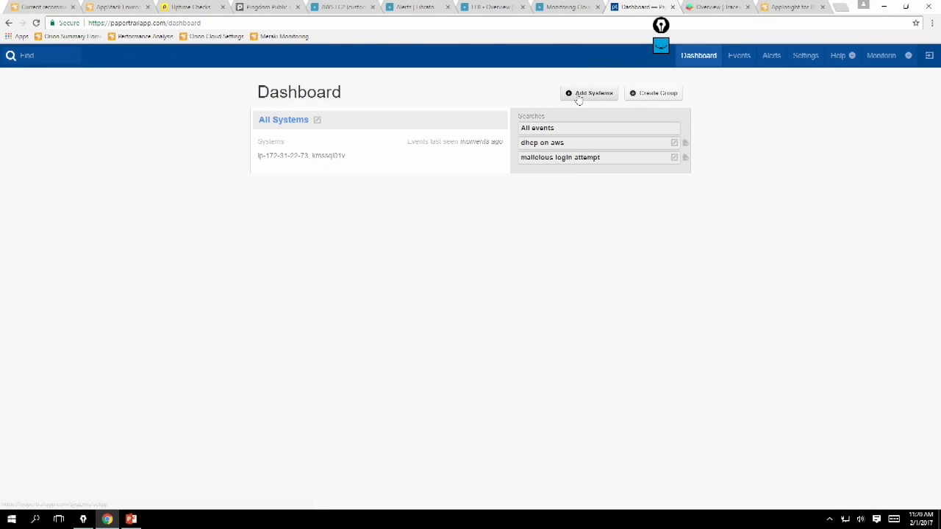
left_click(588, 93)
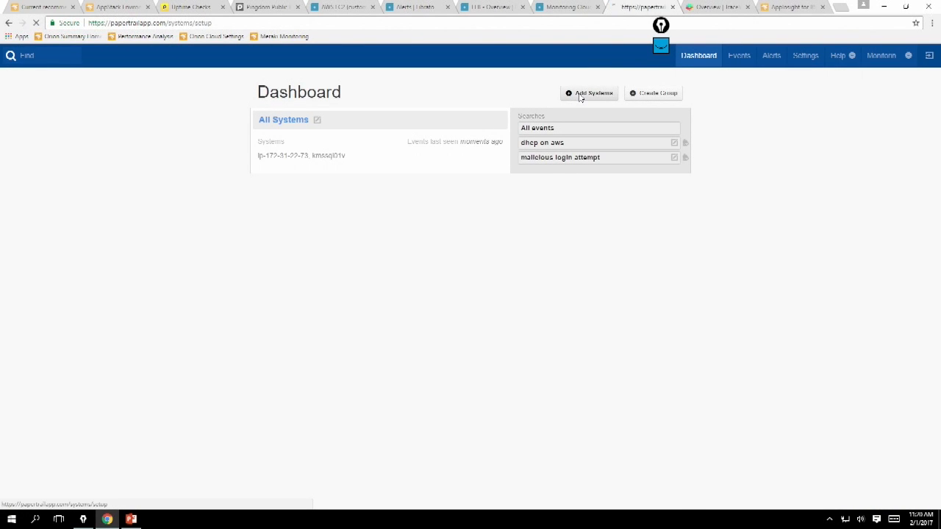
left_click(589, 93)
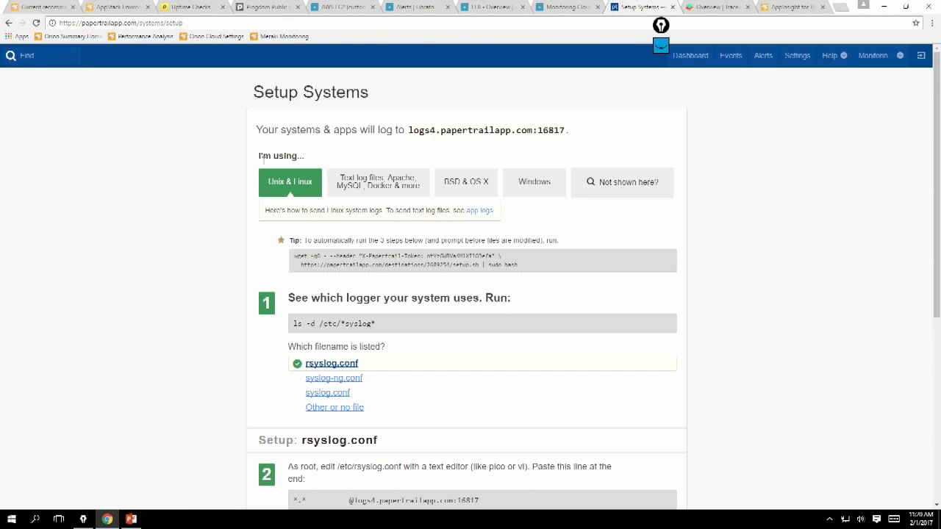
mouse_move(147, 185)
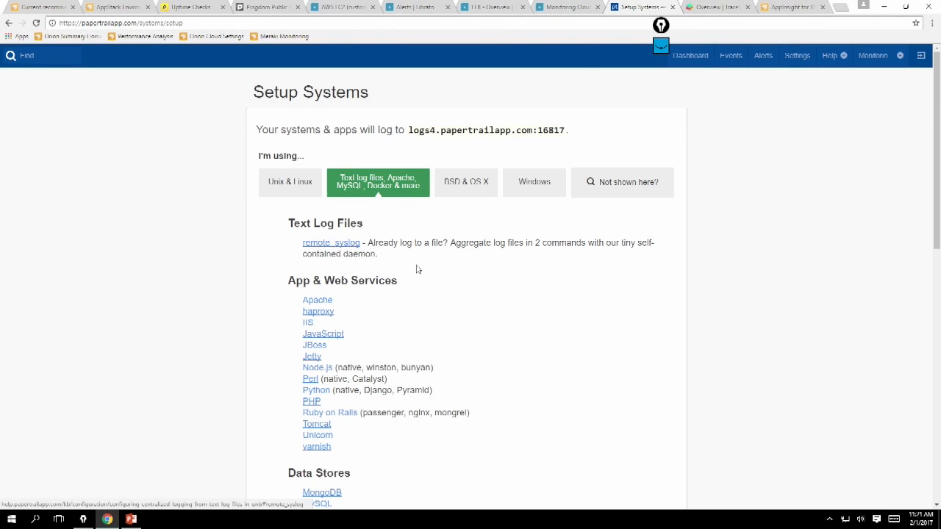
mouse_move(421, 271)
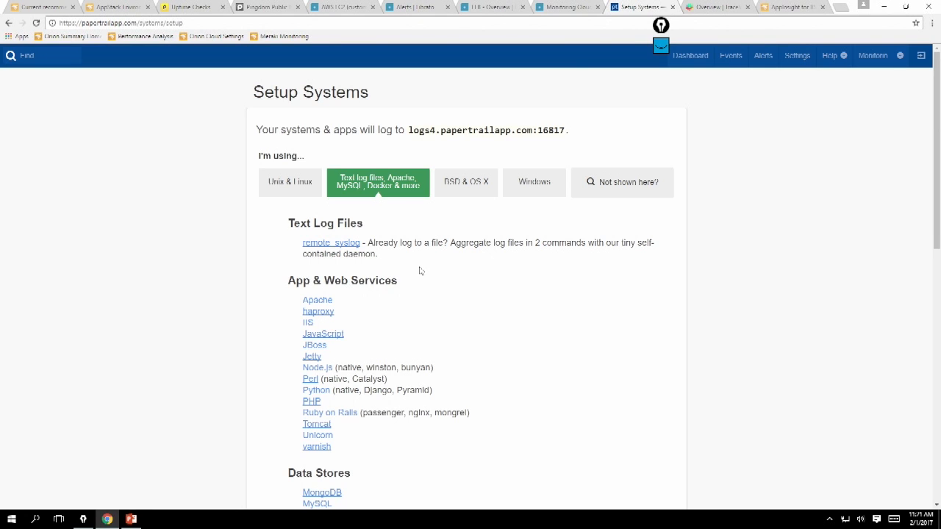
mouse_move(441, 232)
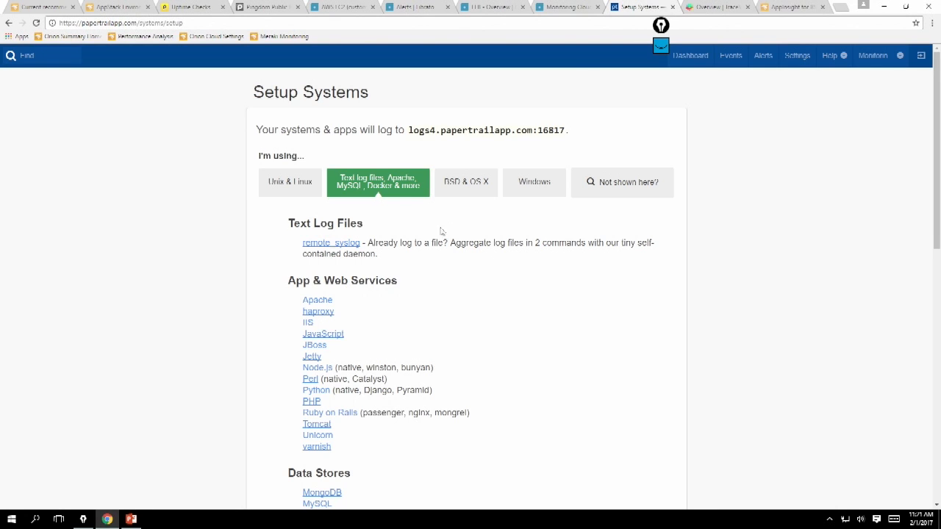
Review the Windows and Unix/Linux rsyslog setup steps, then return to the dashboard.
left_click(534, 183)
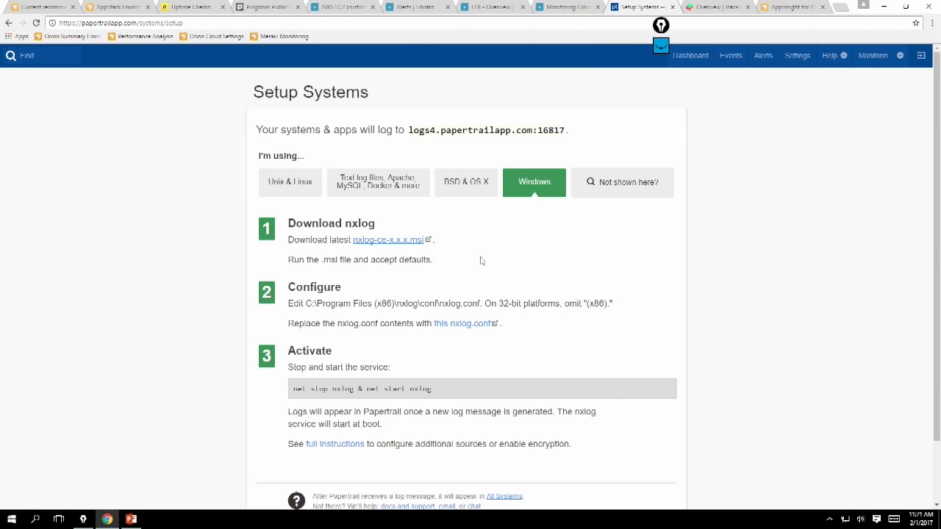
mouse_move(440, 262)
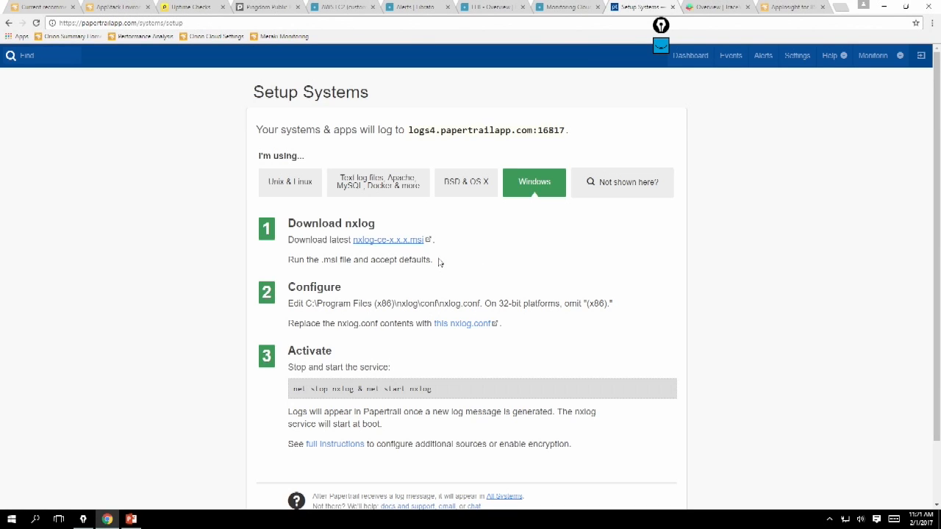
left_click(288, 182)
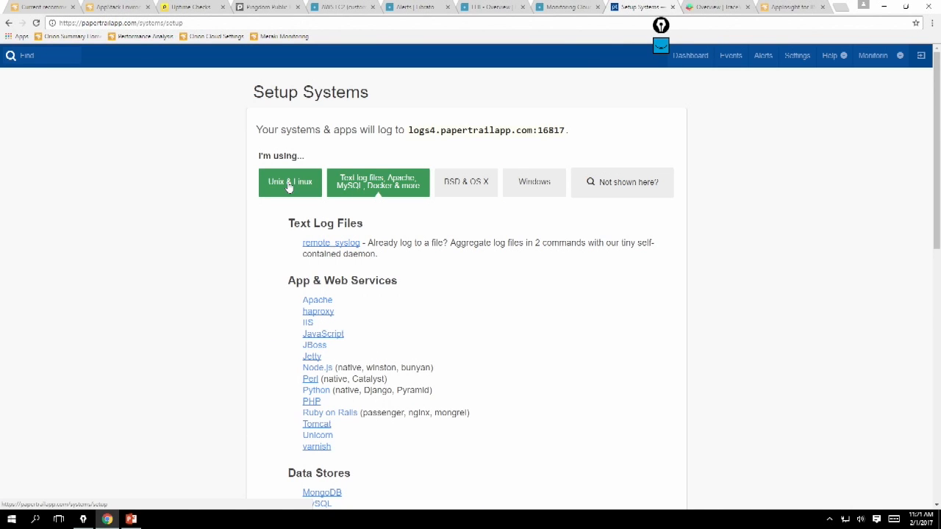
left_click(288, 183)
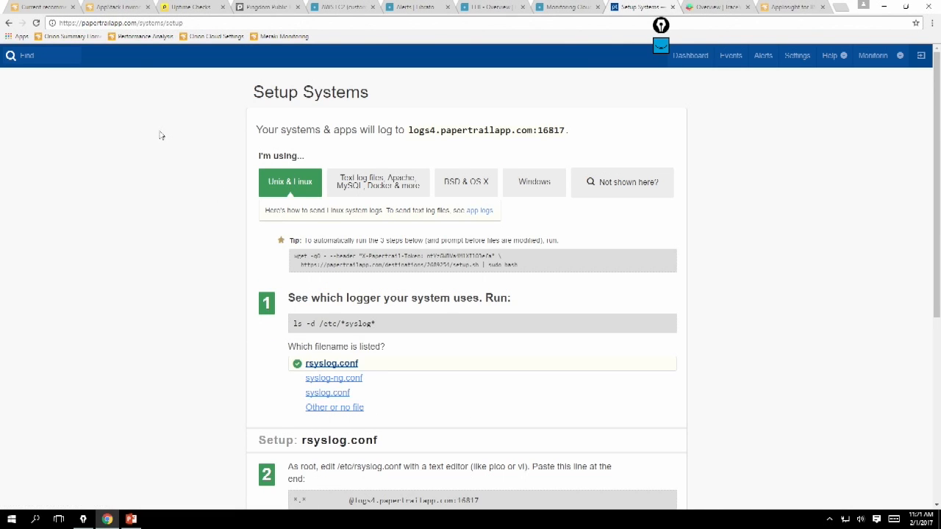
mouse_move(691, 56)
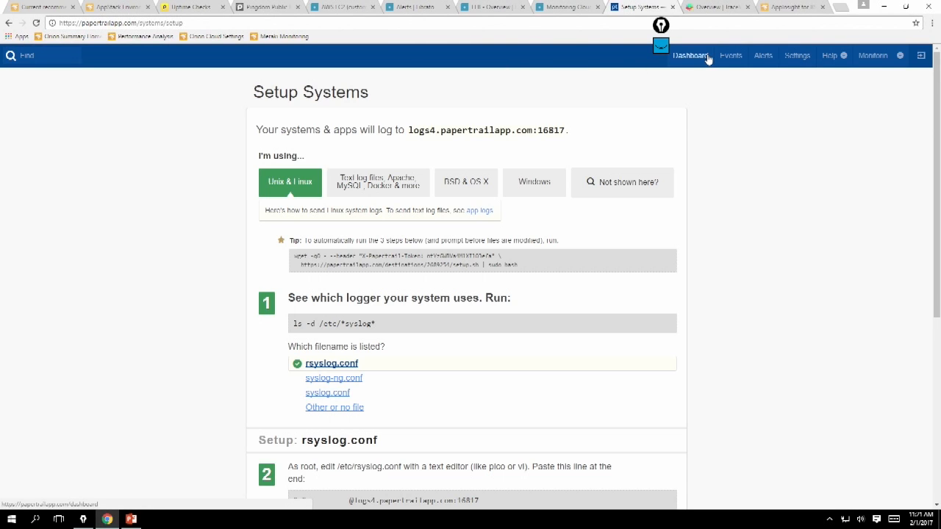
left_click(690, 56)
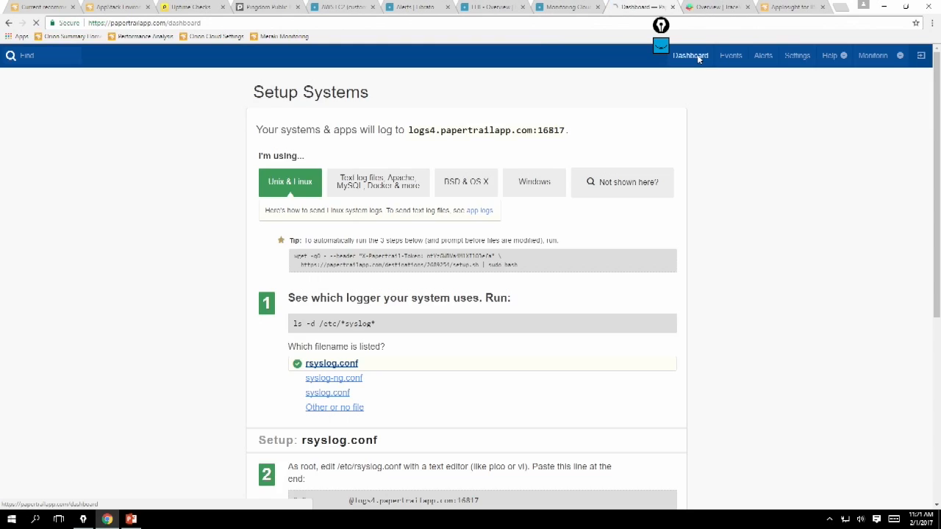
Switch to the Demo account and view the Gallery group's events.
left_click(692, 56)
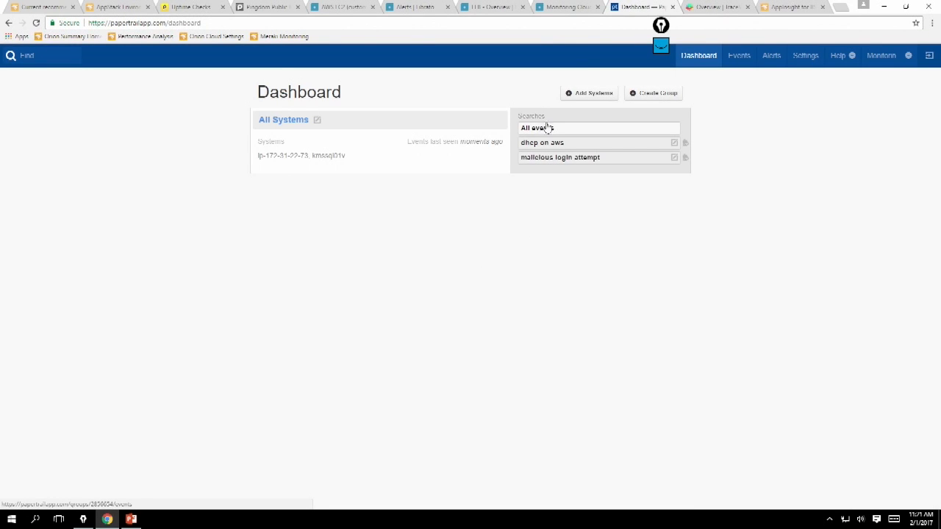
left_click(882, 56)
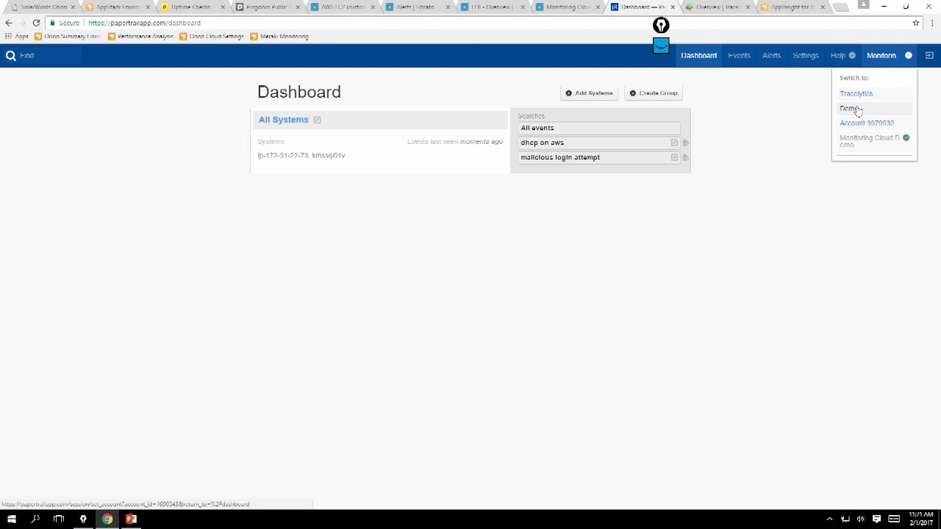
left_click(850, 109)
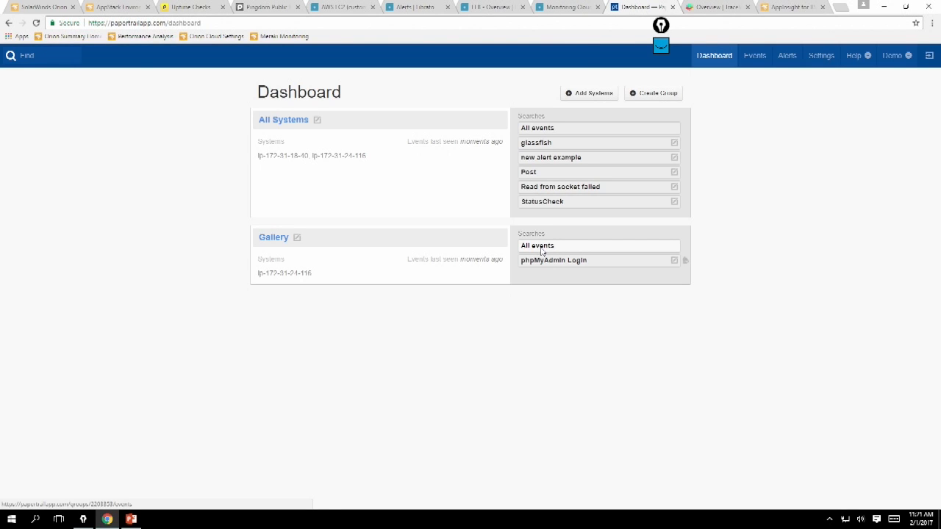
left_click(537, 245)
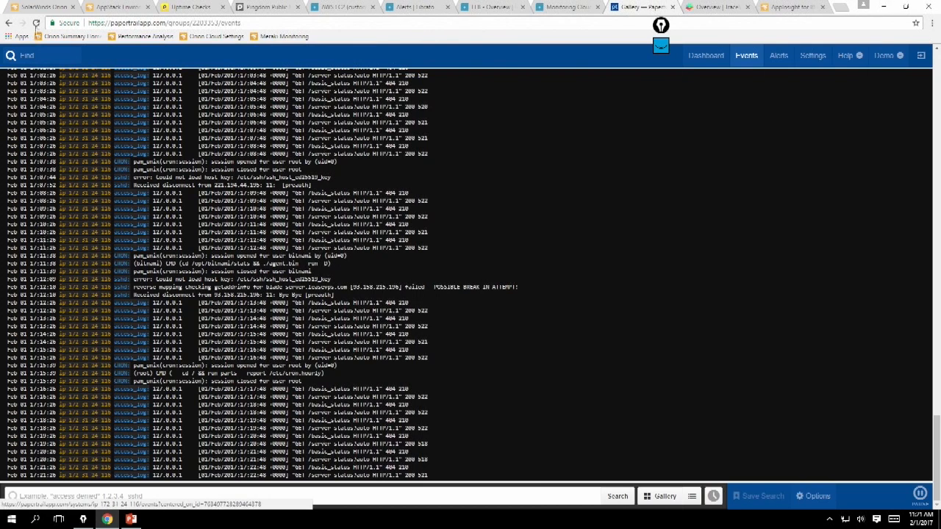
mouse_move(9, 24)
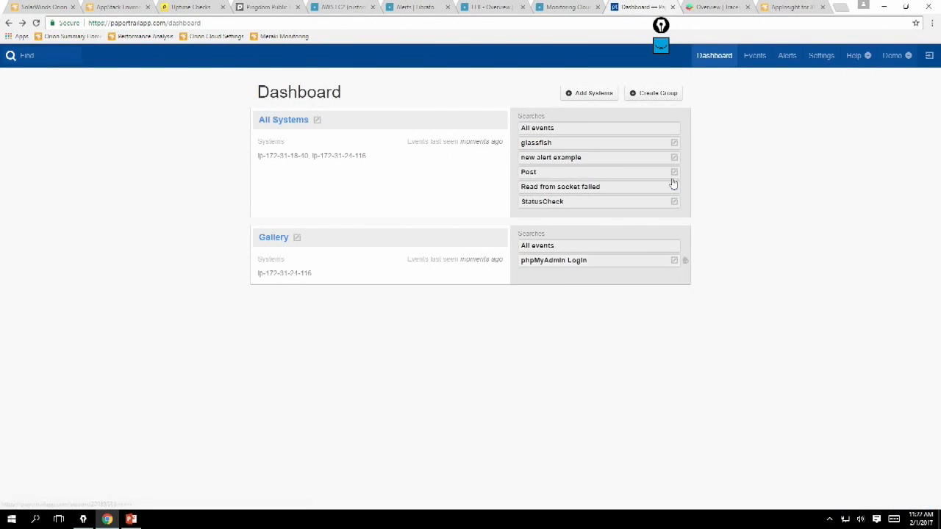
left_click(653, 93)
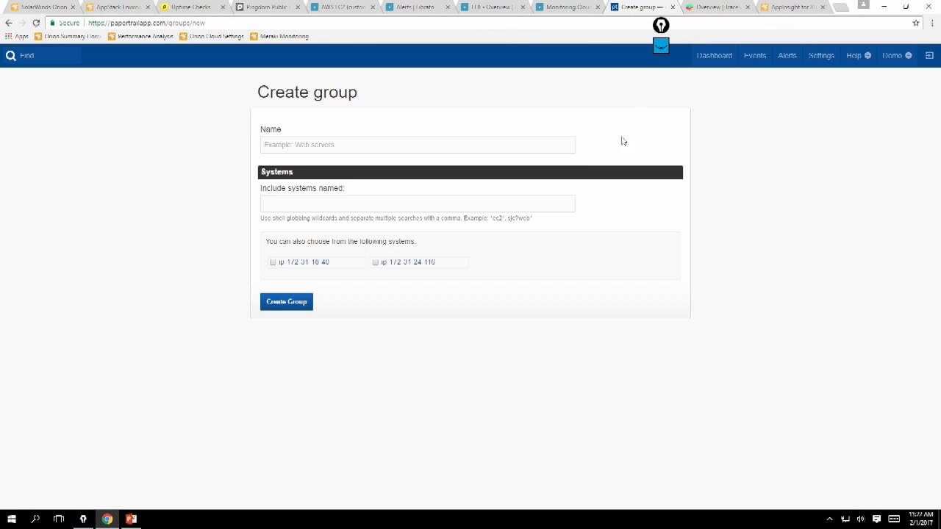
mouse_move(299, 232)
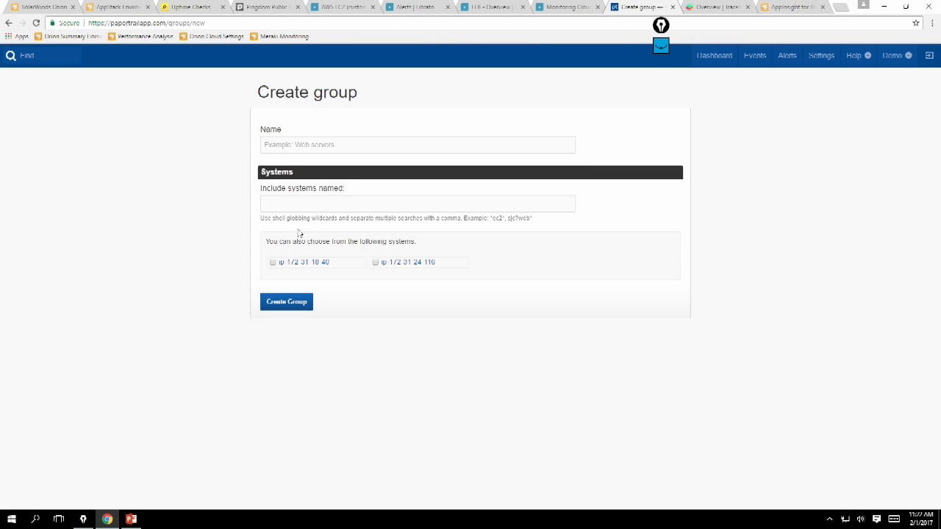
mouse_move(256, 200)
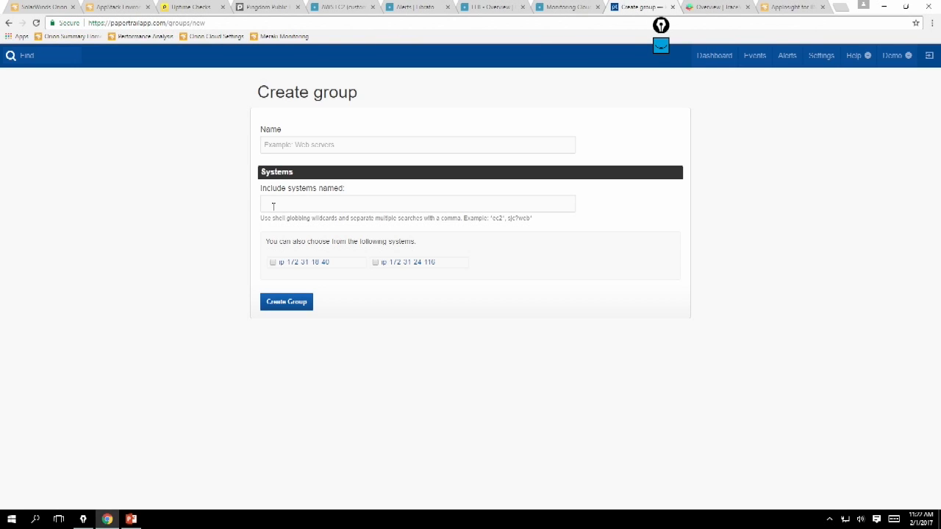
left_click(714, 56)
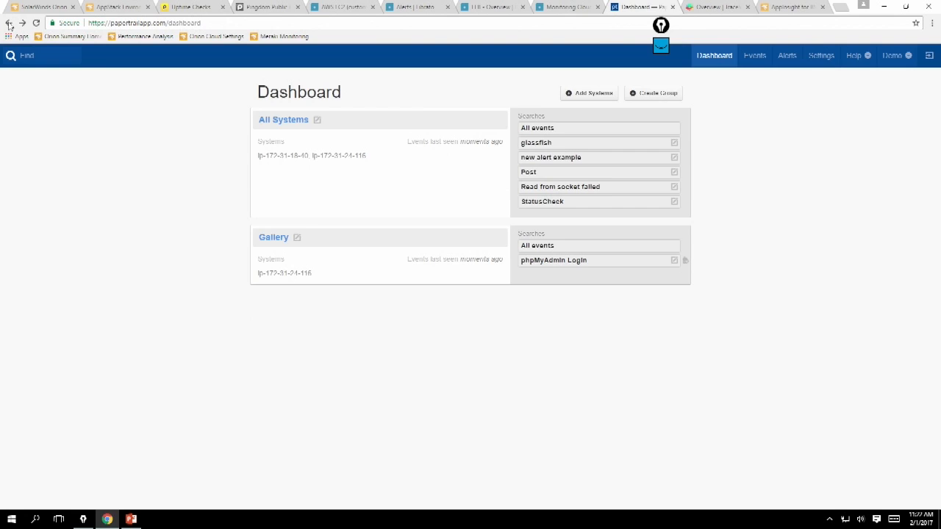
mouse_move(550, 202)
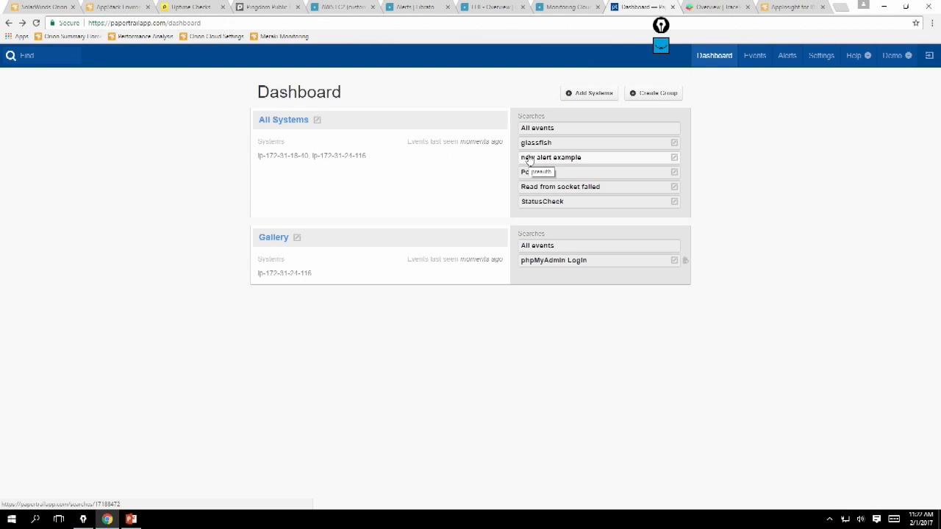
mouse_move(547, 190)
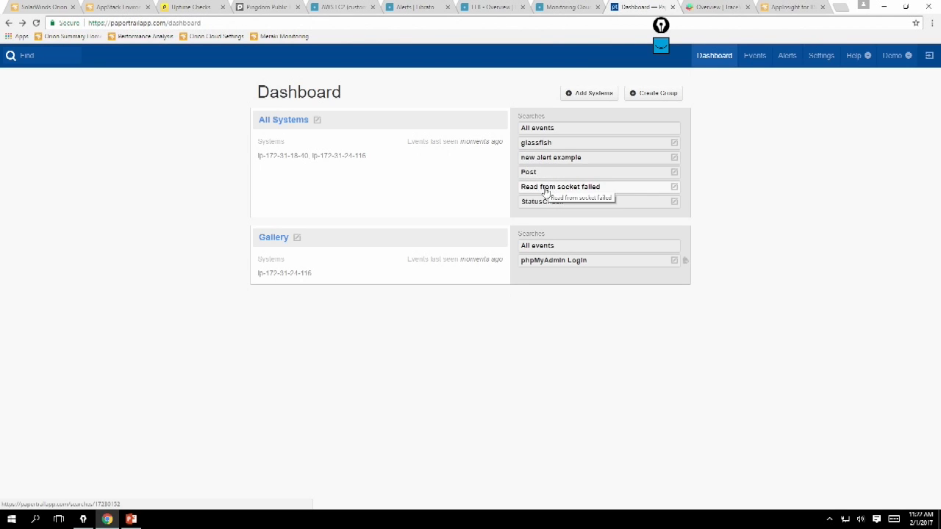
left_click(560, 187)
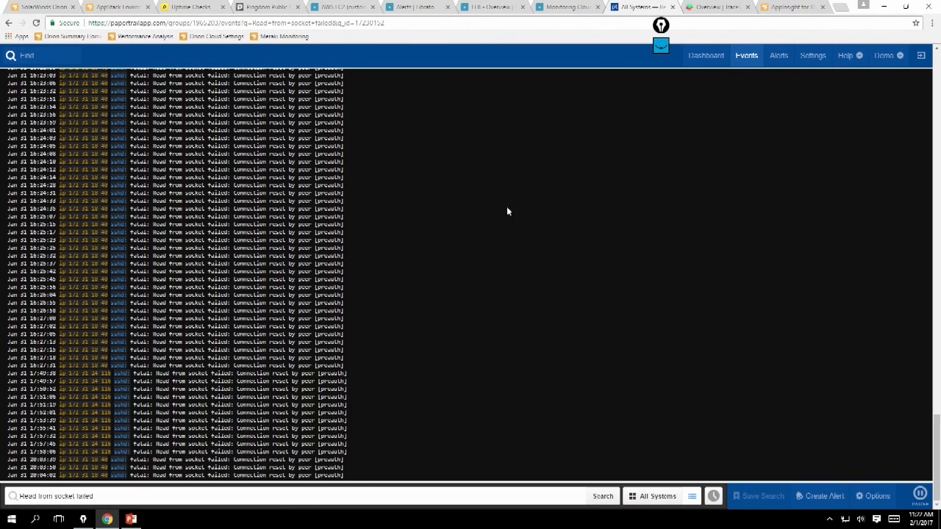
mouse_move(9, 24)
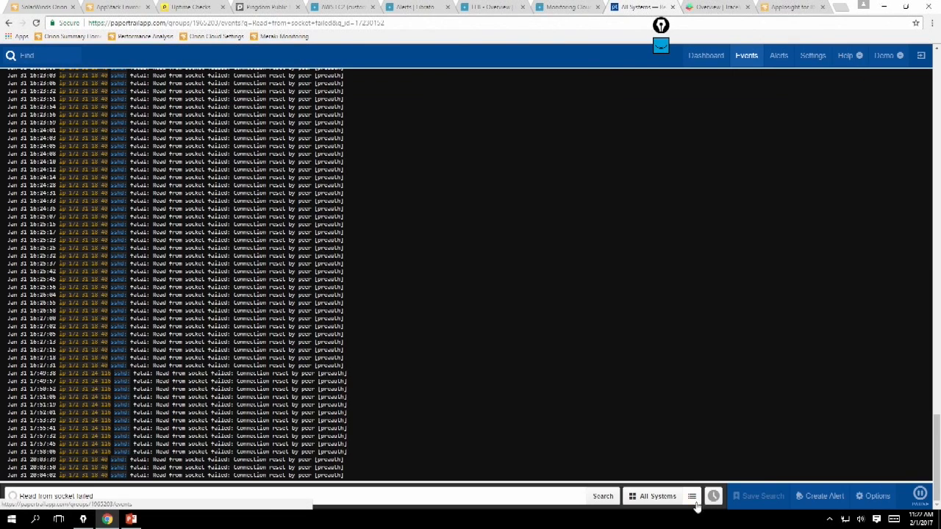
left_click(691, 497)
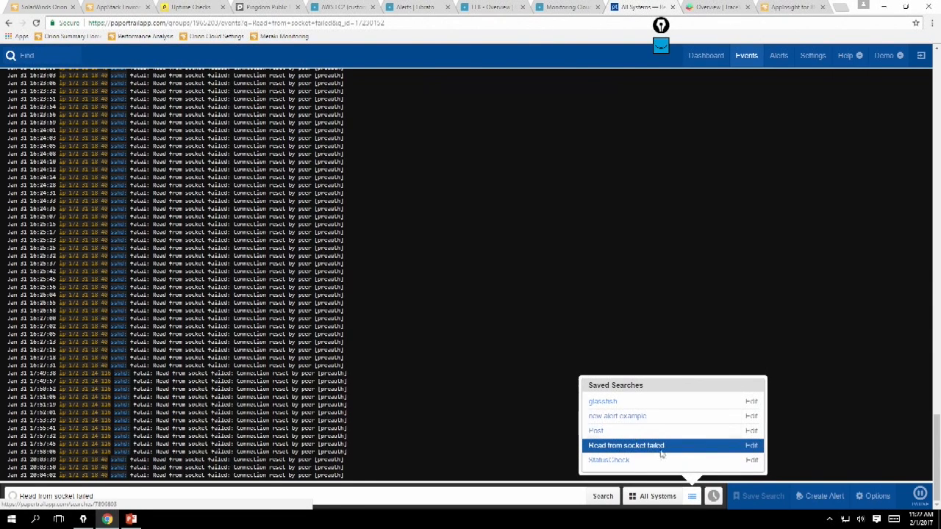
mouse_move(556, 413)
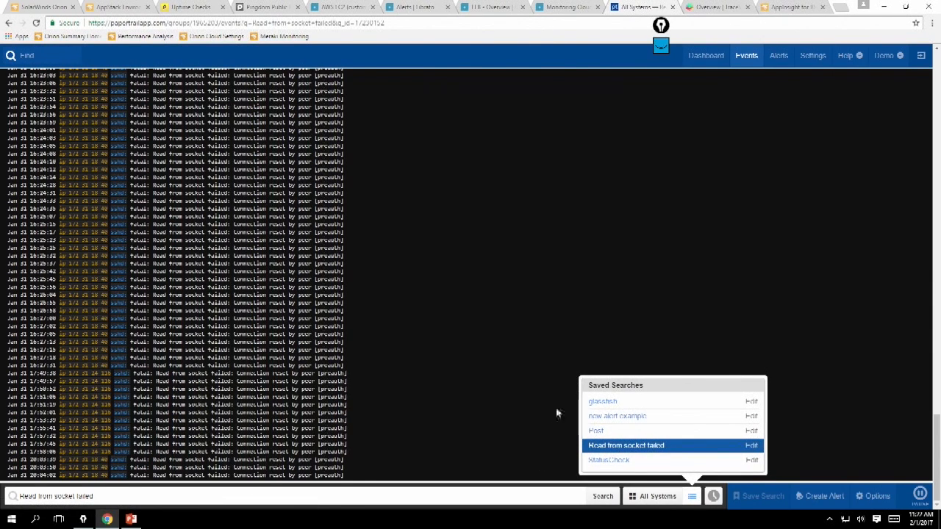
left_click(706, 56)
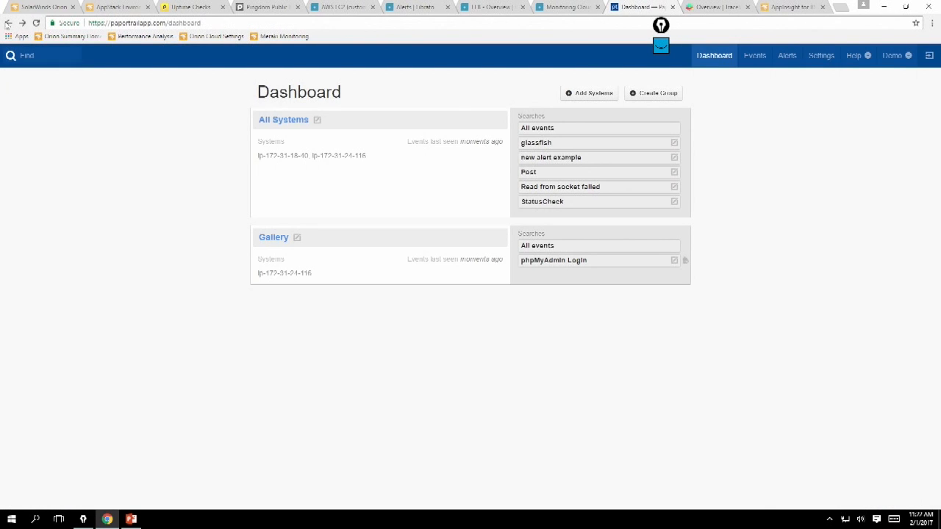
Save the All Systems event search as 'POST' and proceed to set up an alert.
left_click(284, 120)
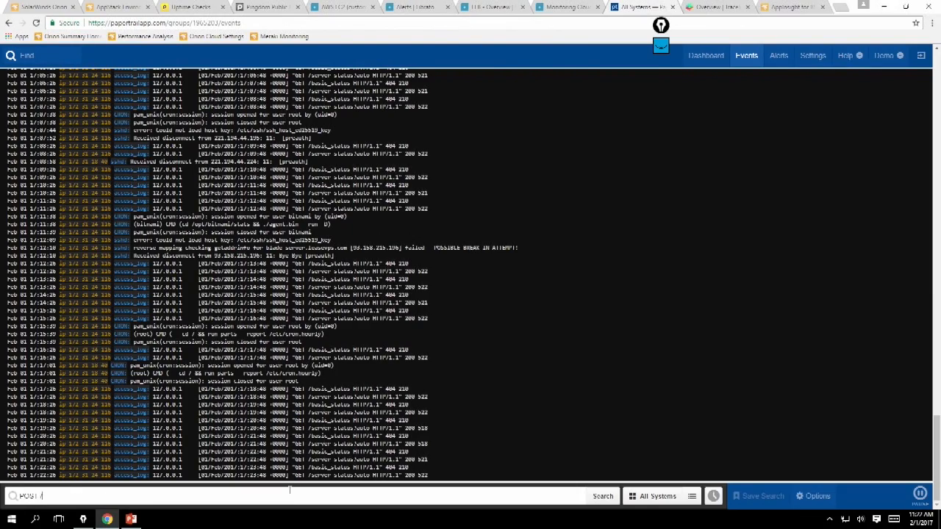
left_click(603, 496)
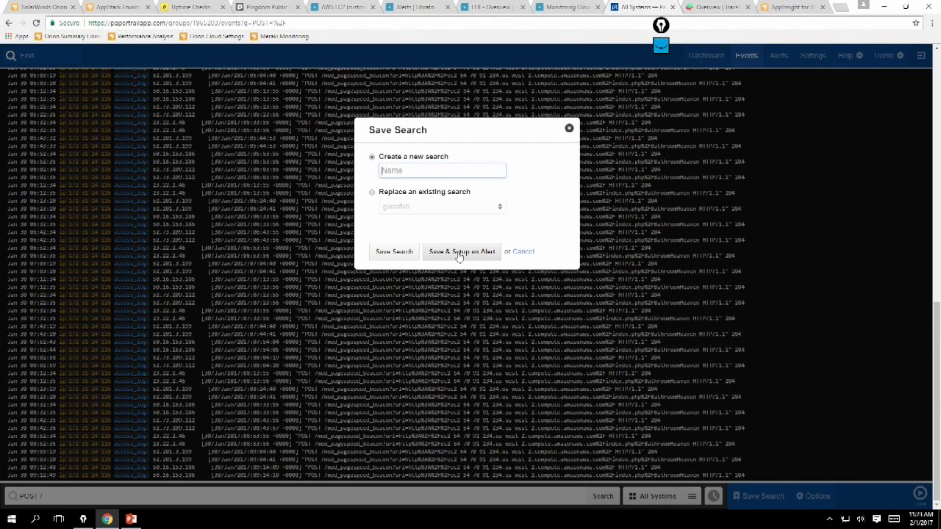
type("POST")
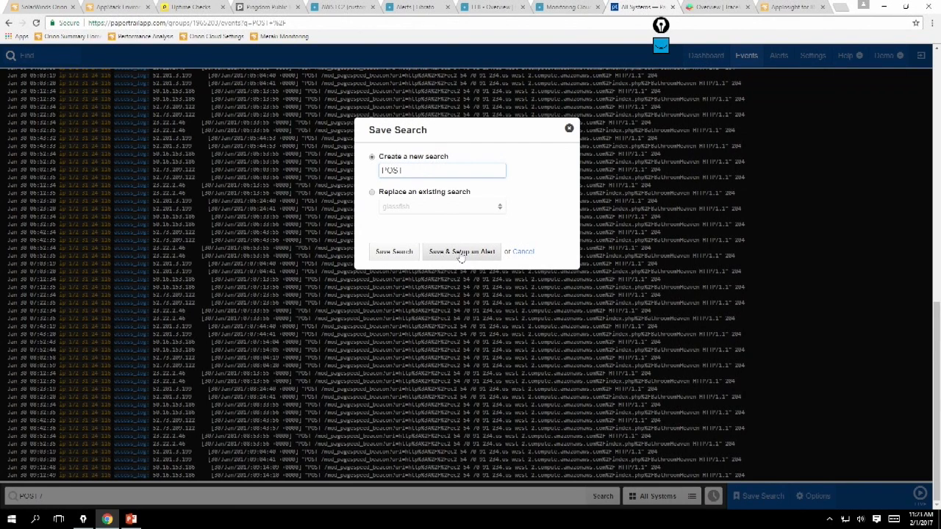
left_click(462, 251)
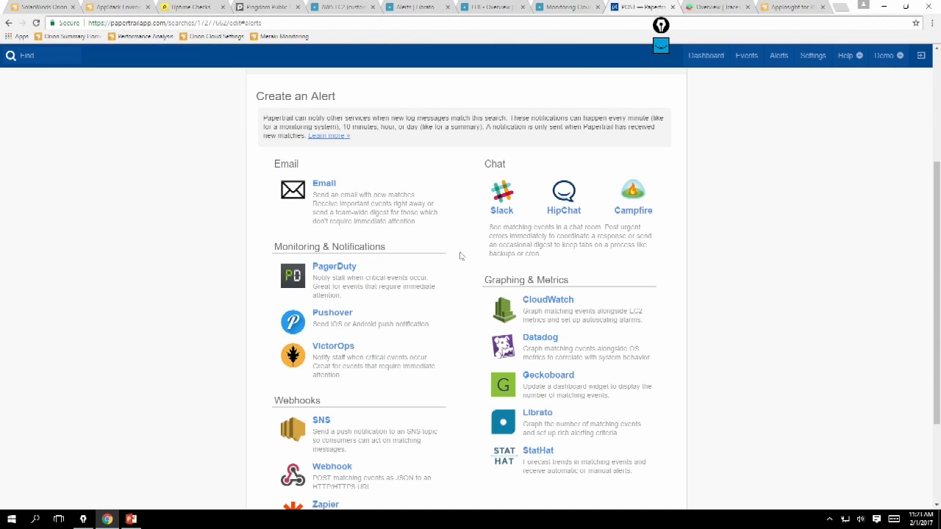
Scroll through the Create an Alert page's notification service options.
scroll("down", 3)
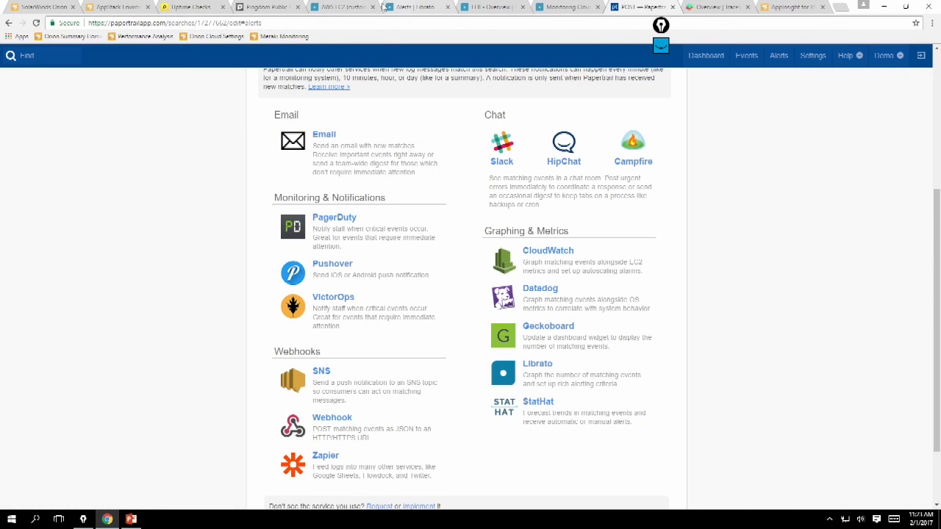
mouse_move(346, 6)
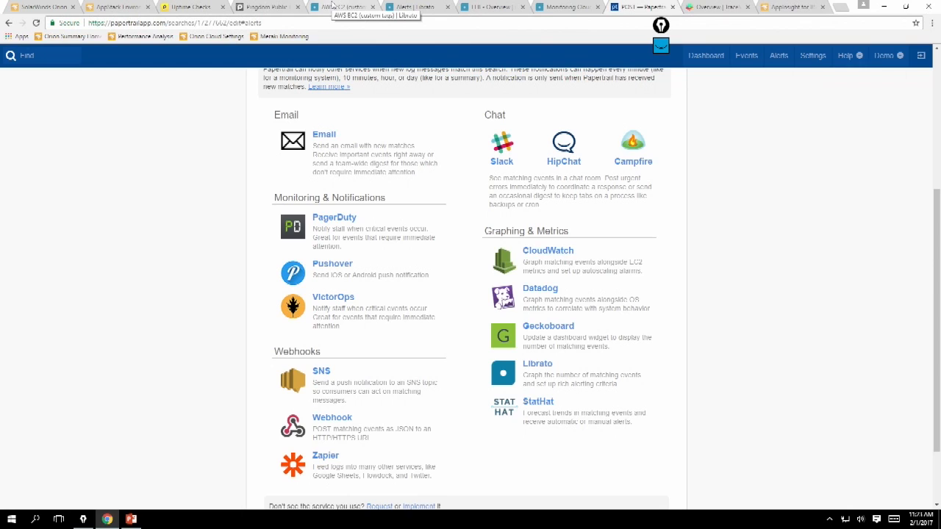